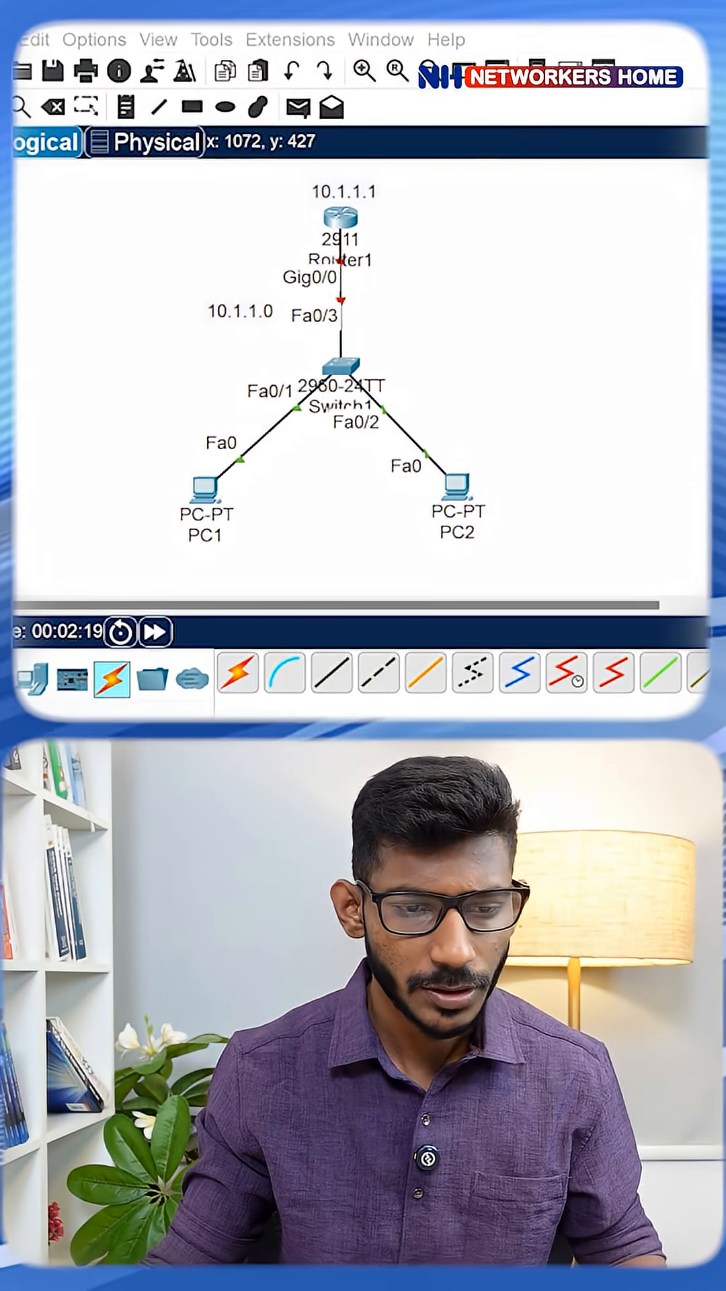
mouse_move(346, 234)
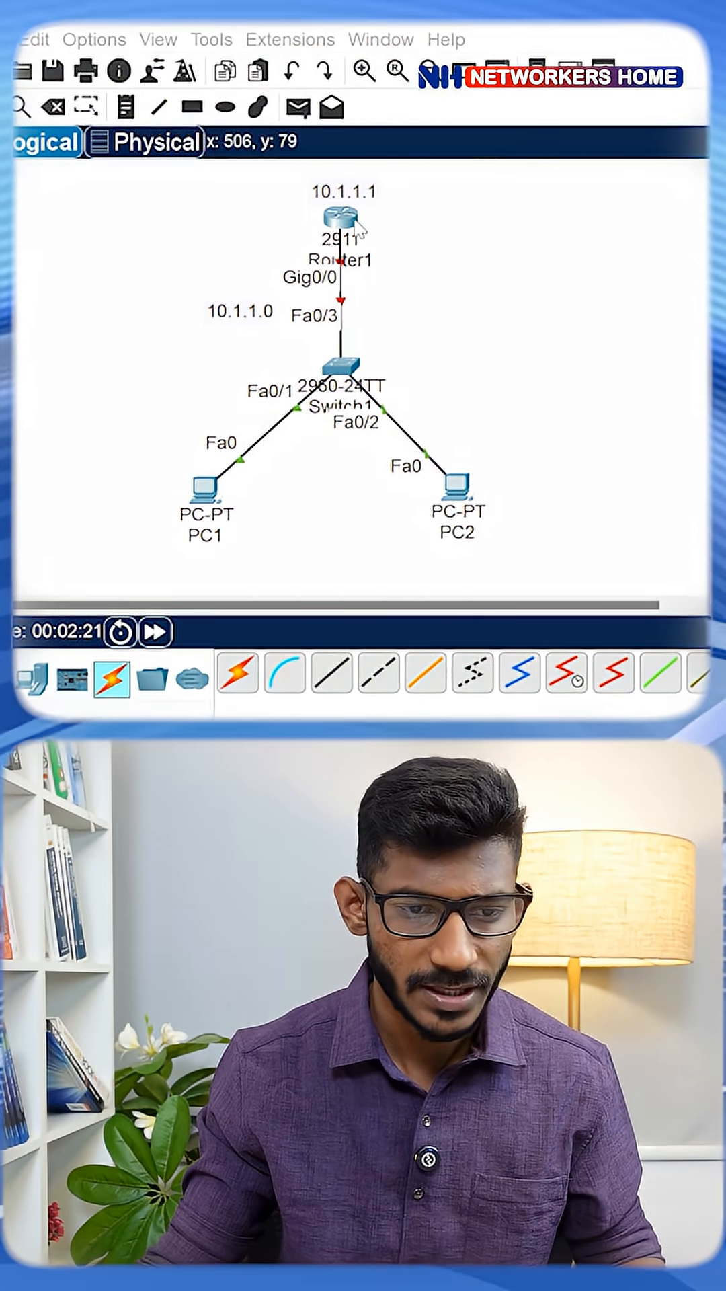
- Open Router1's device window from the topology
double_click(336, 228)
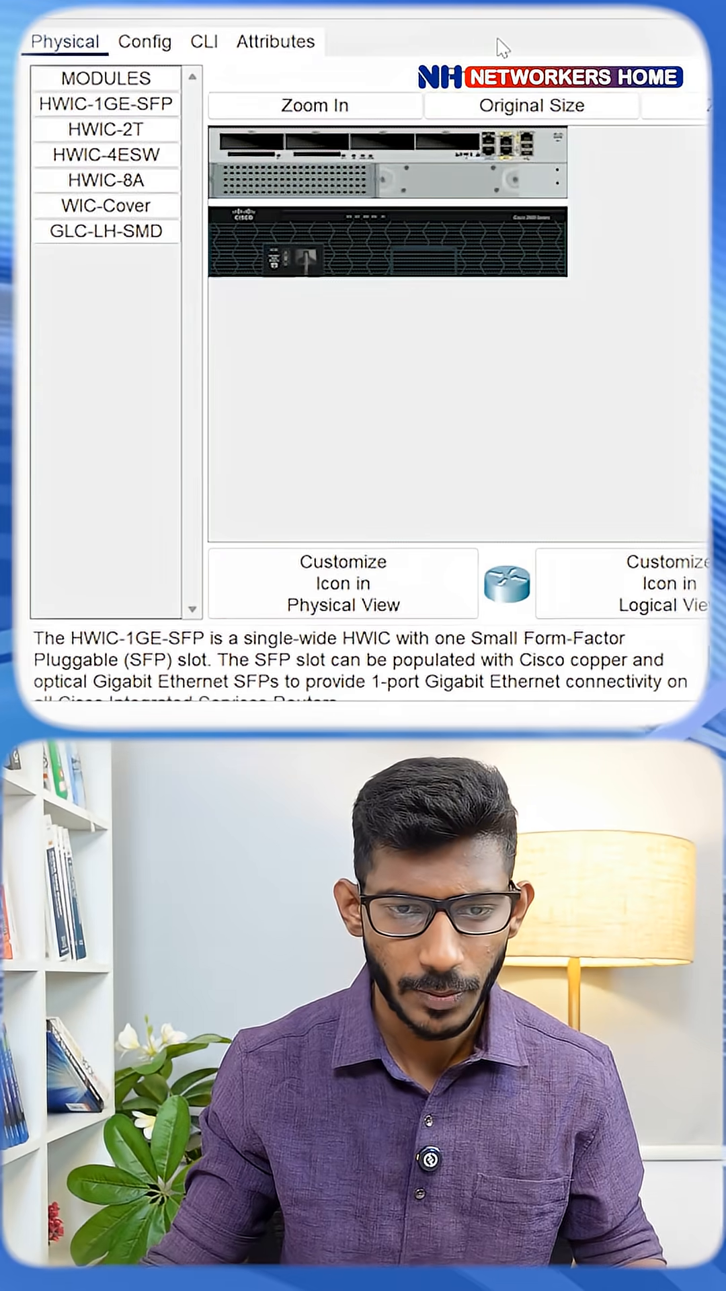
- In the CLI, name the router DHCP-SERVER and bring g0/0 up with address 10.1.1.1 255.255.255.0
click(203, 42)
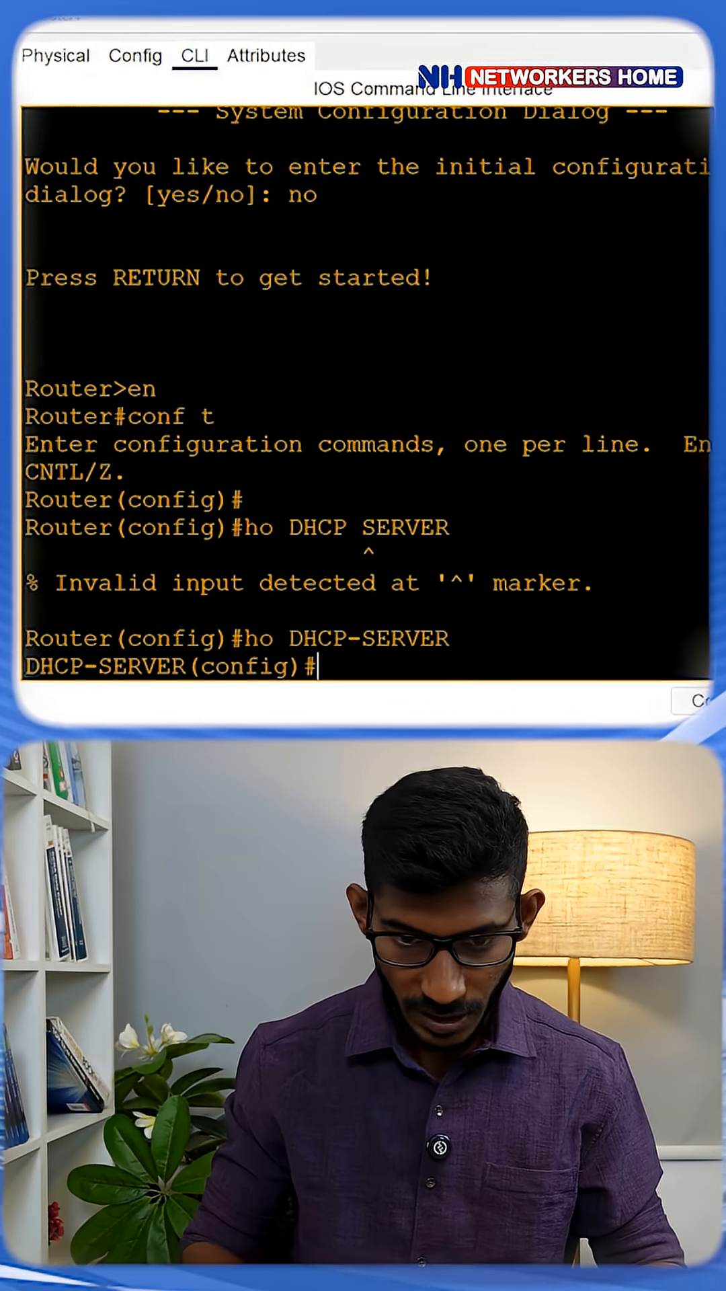
text(int g0)
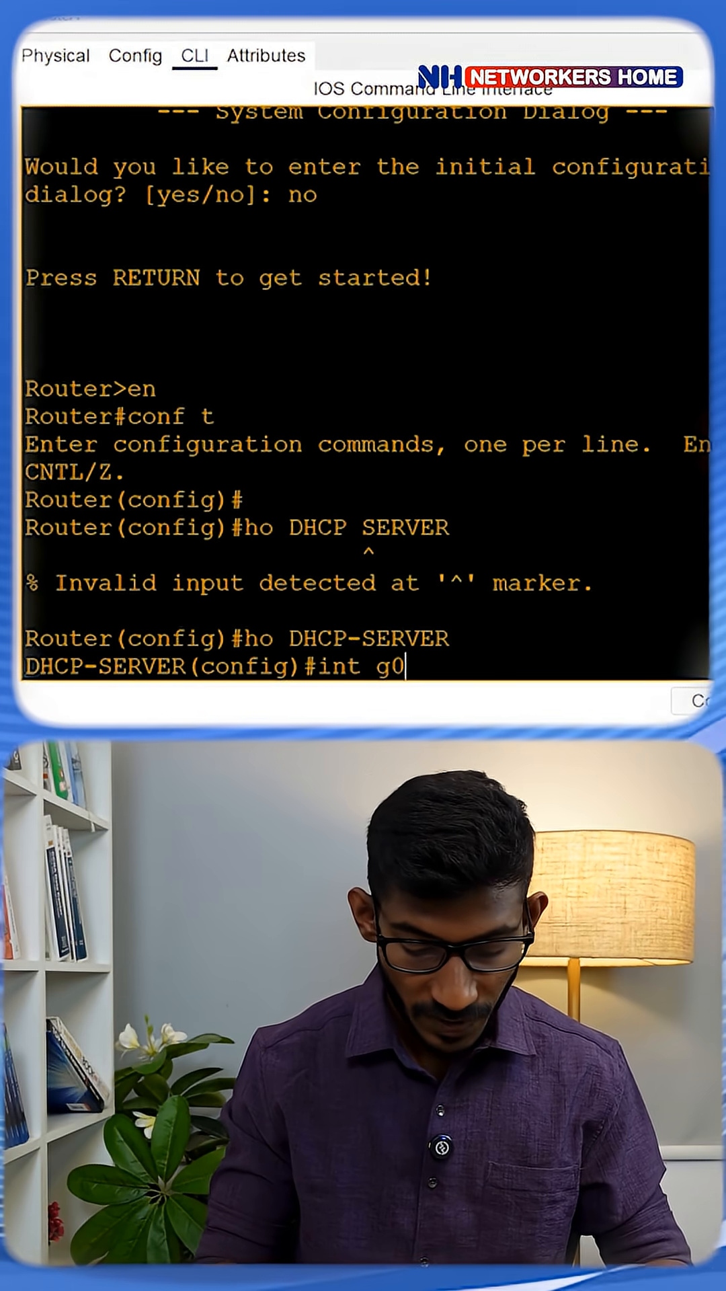
text(/0)
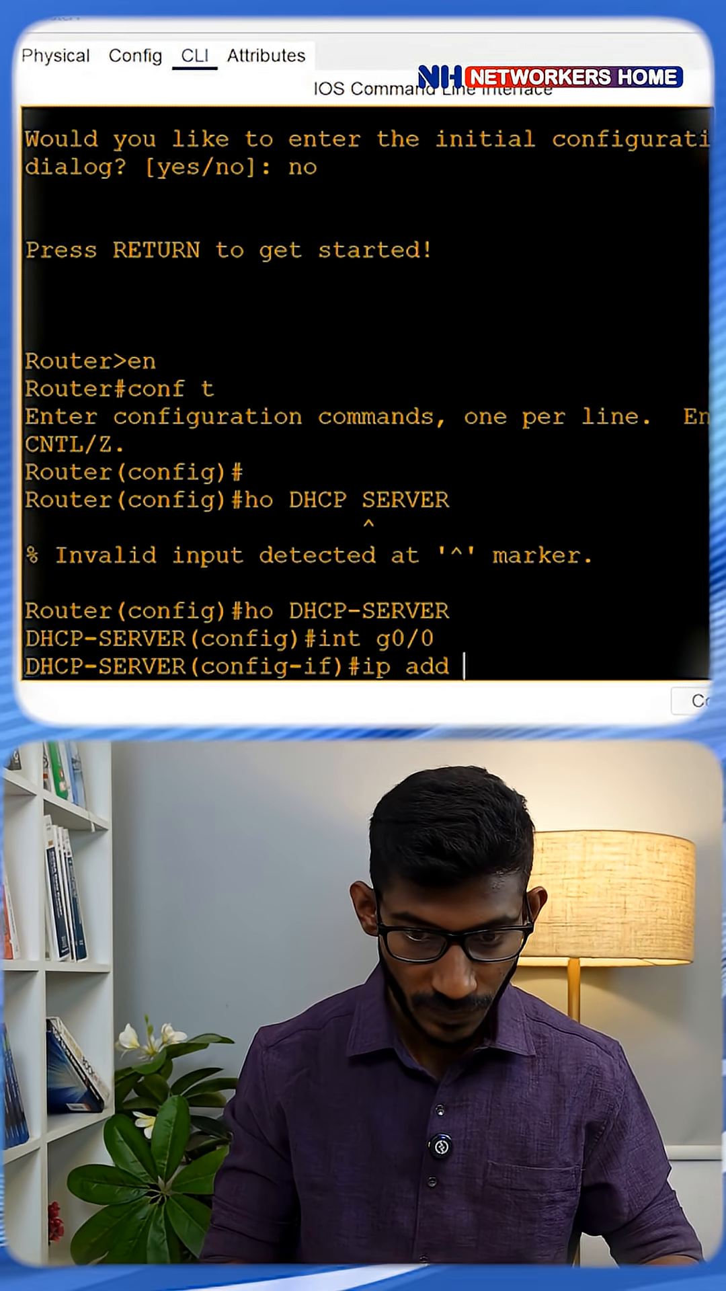
text(10.1.1.1)
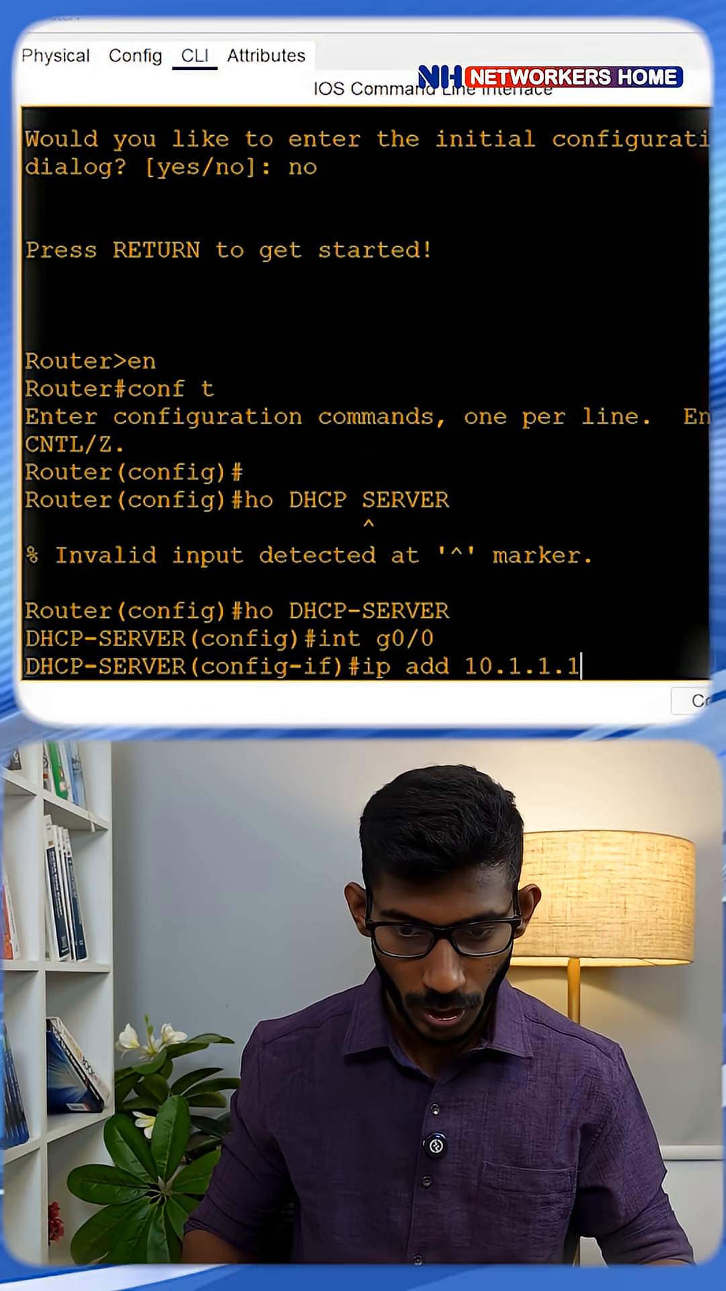
text(255.255.)
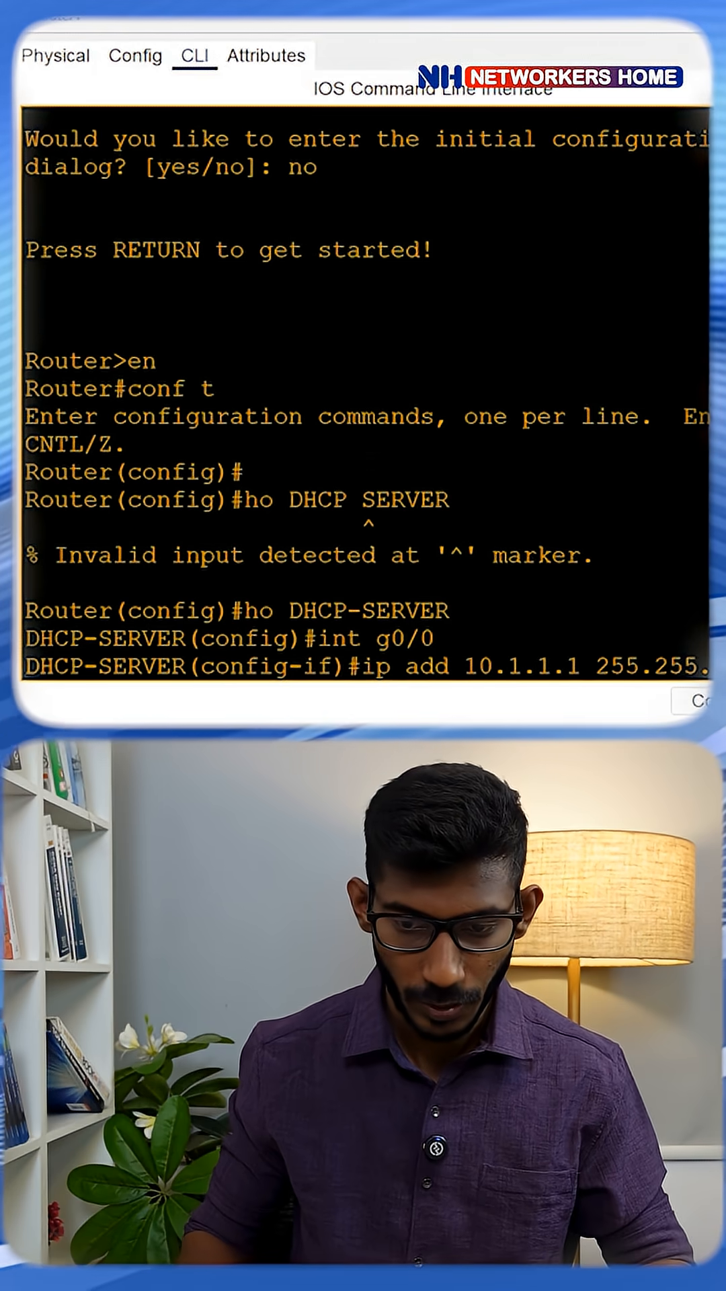
text(no shutdown)
text(ex)
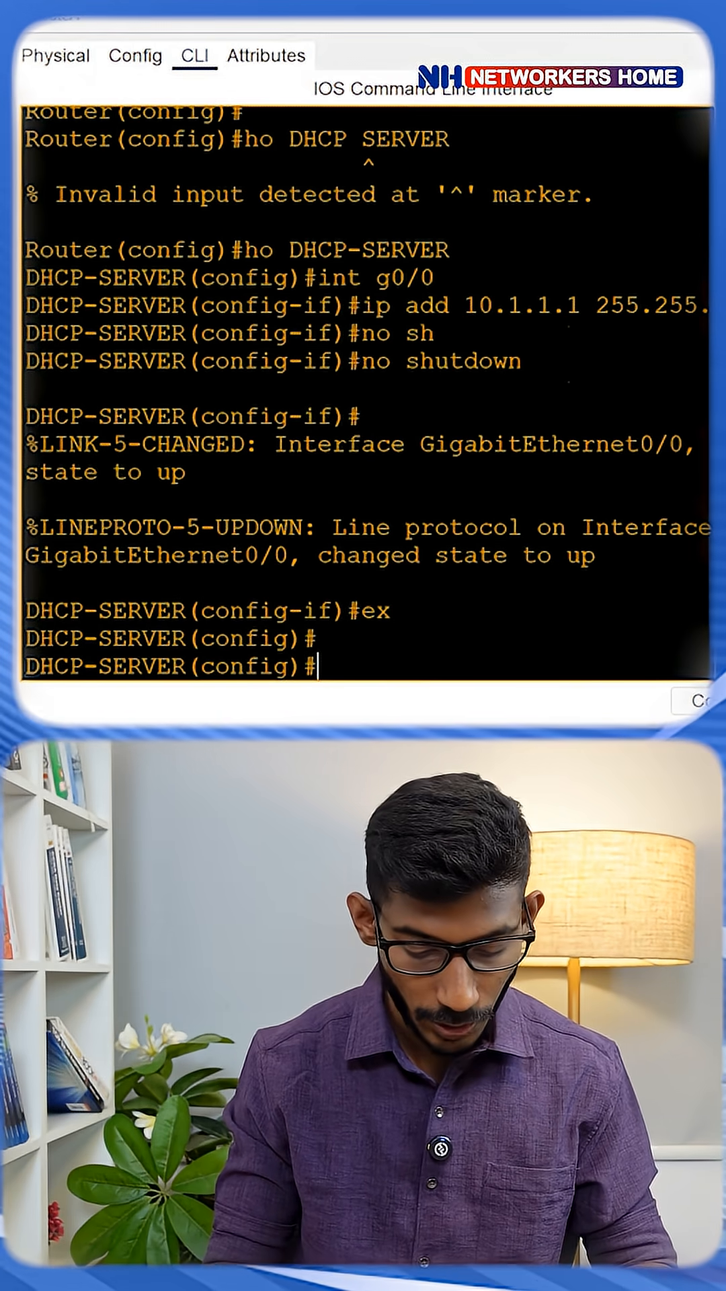
text(ip dhcp pool)
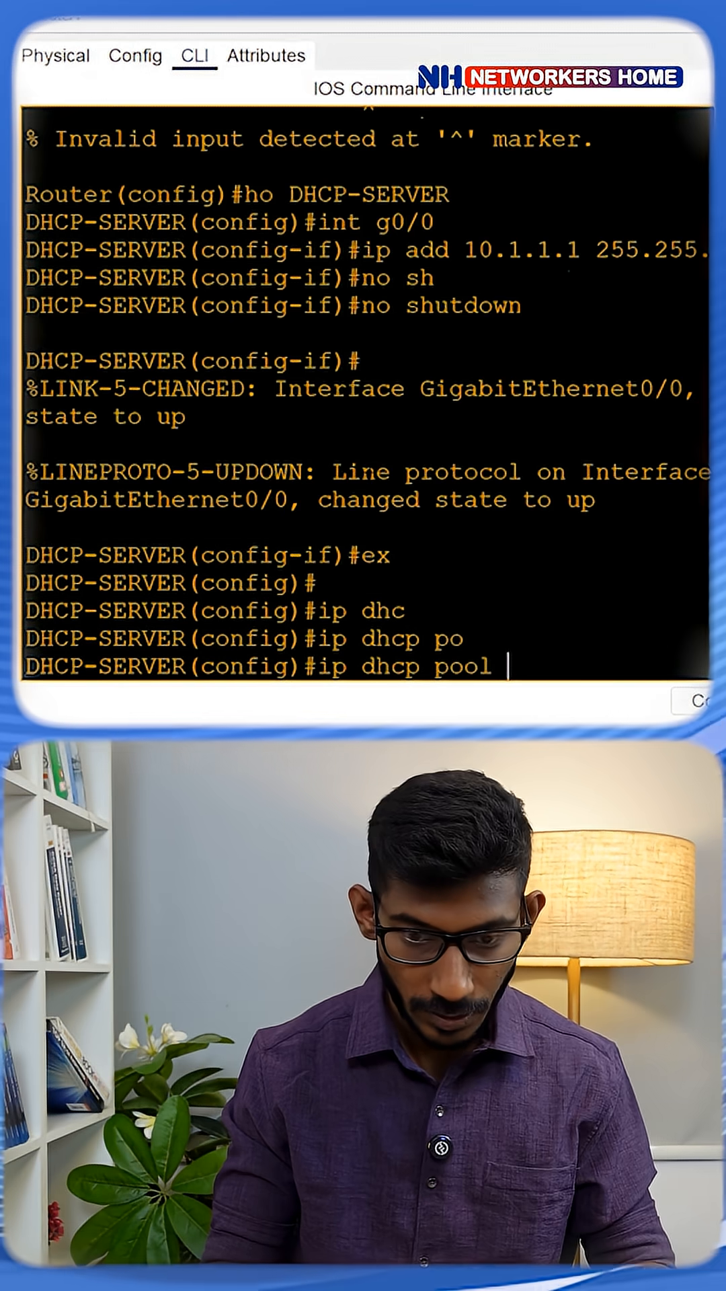
- Define pool CCNA: network 10.1.1.0 255.255.255.0, default-router 10.1.1.1, dns-server 8.8.8.8
text(CCNA)
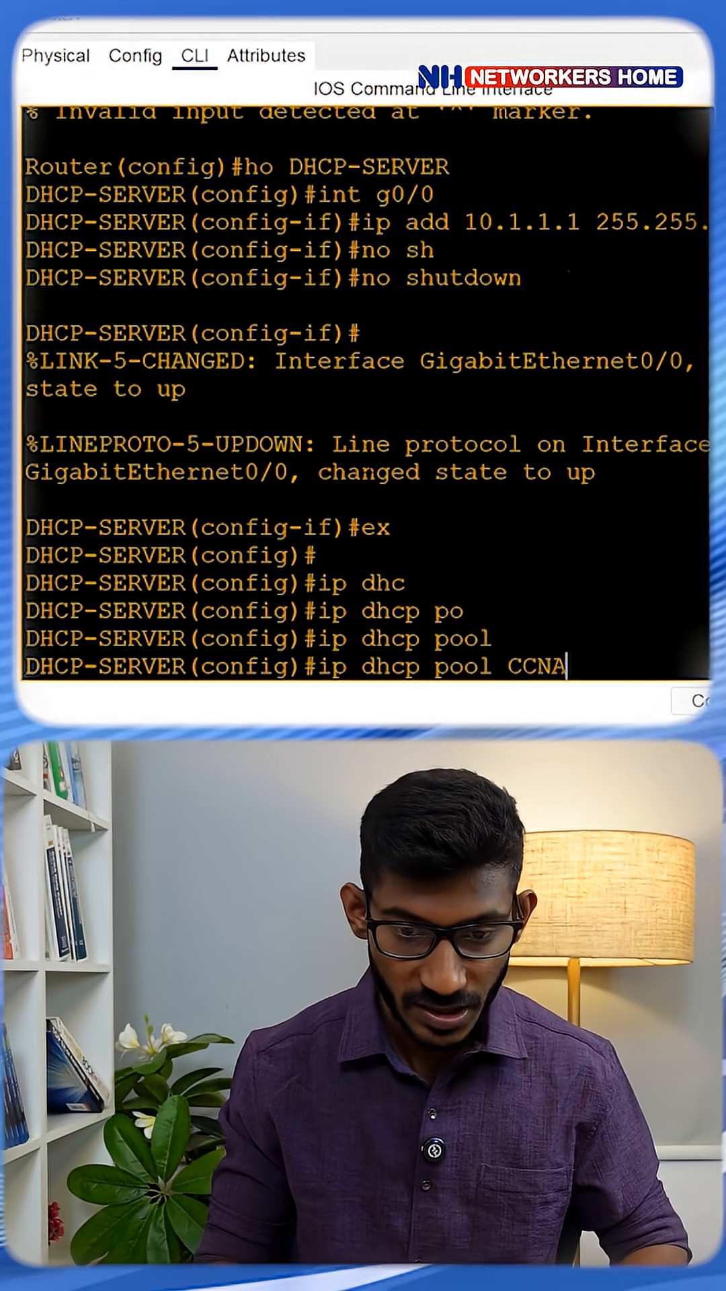
text(network)
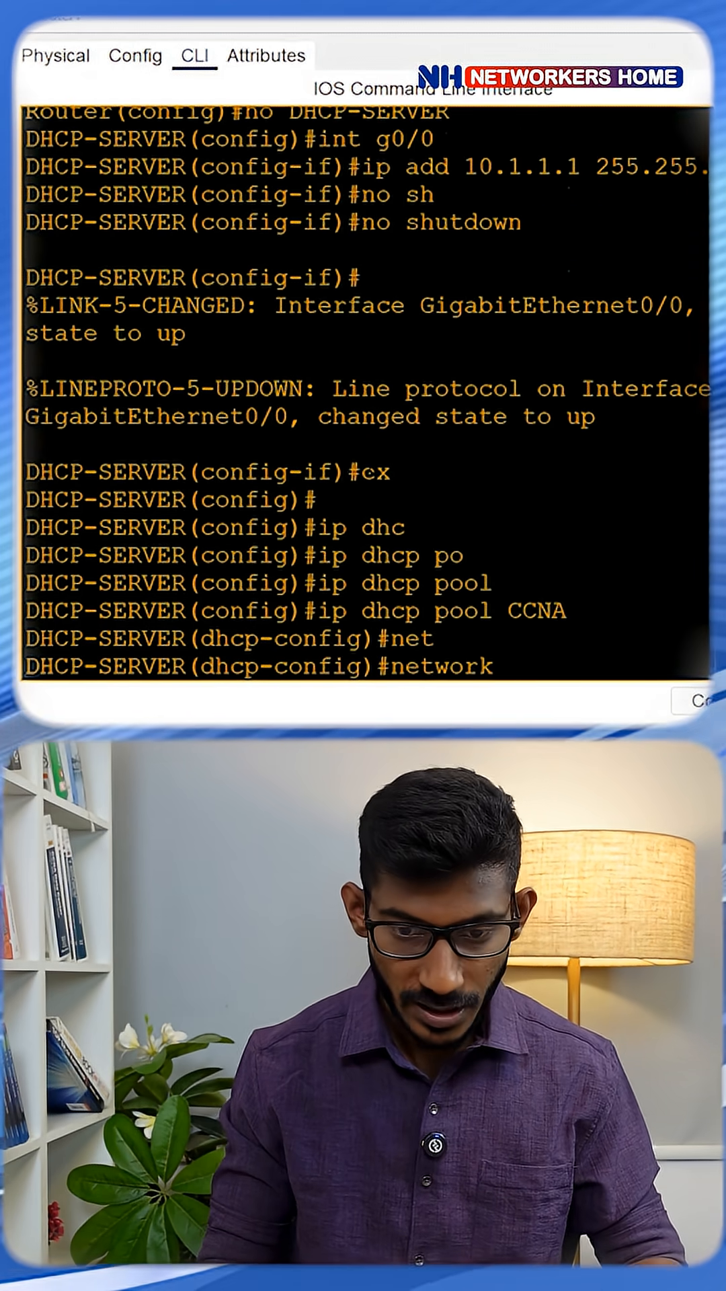
text(10.1.1.0)
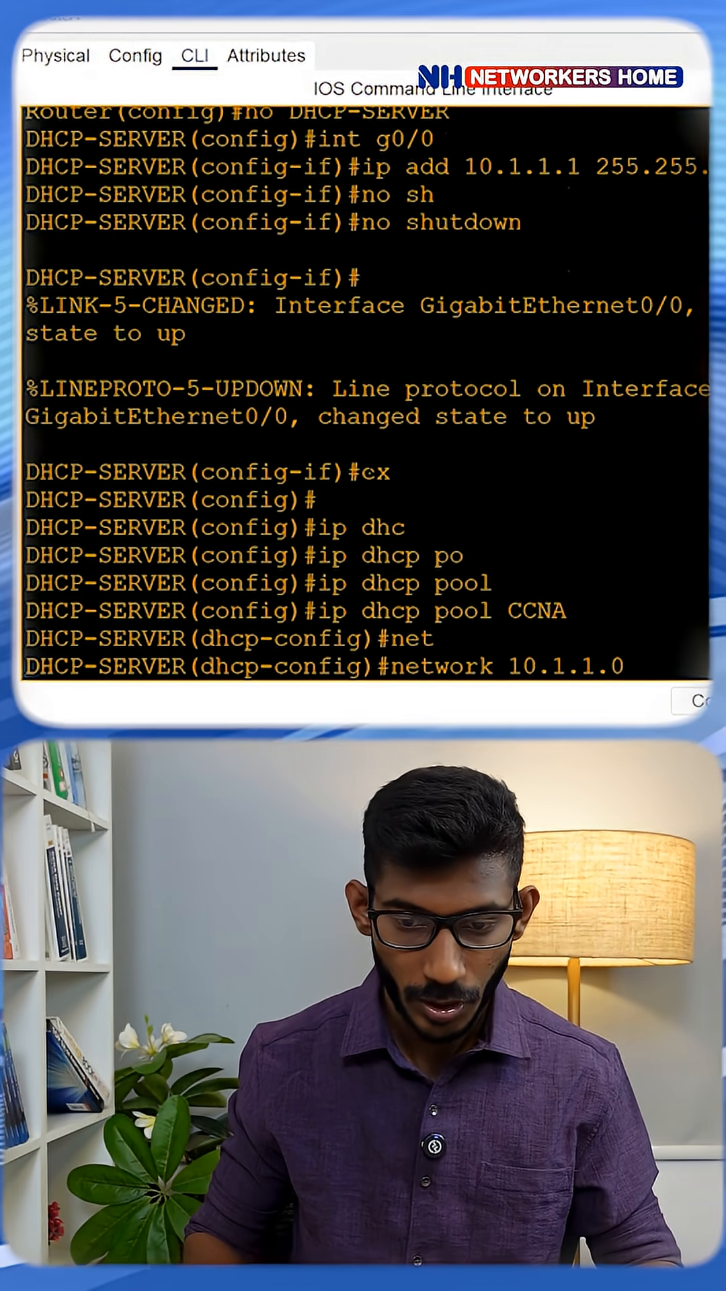
text(255.255.255.0)
text(default-router)
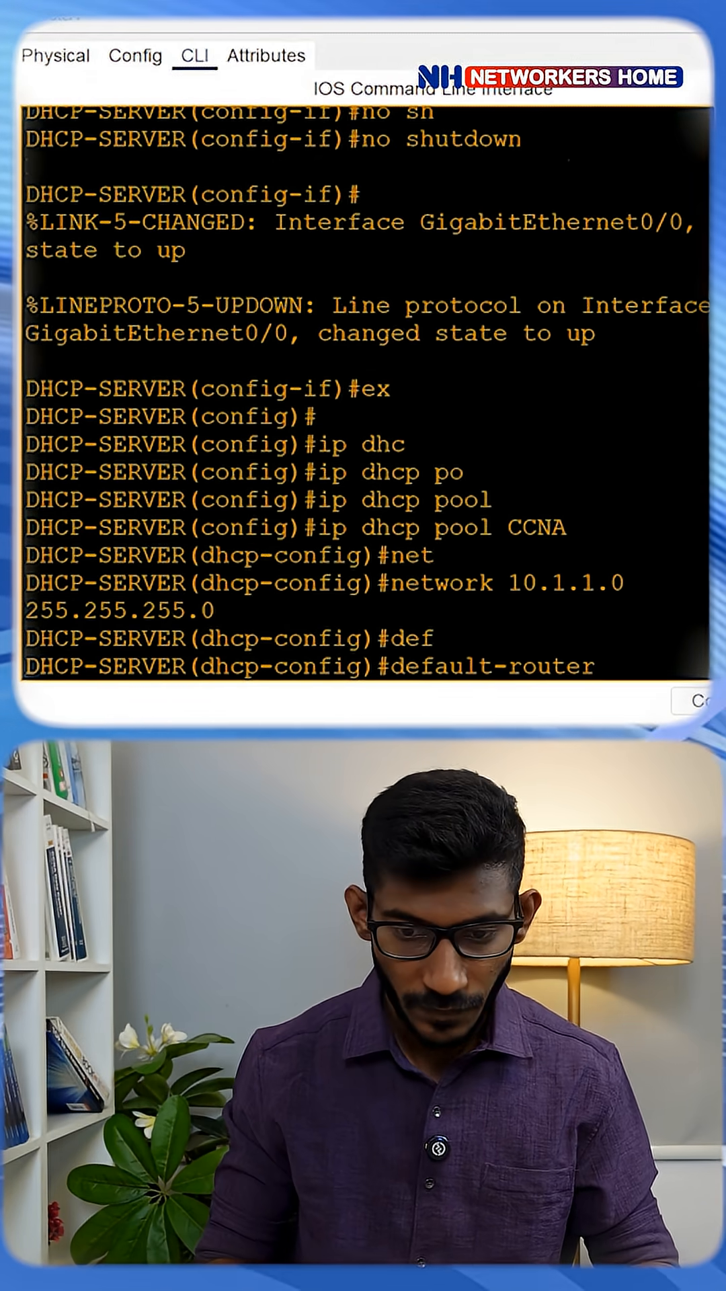
text(10.1.1.)
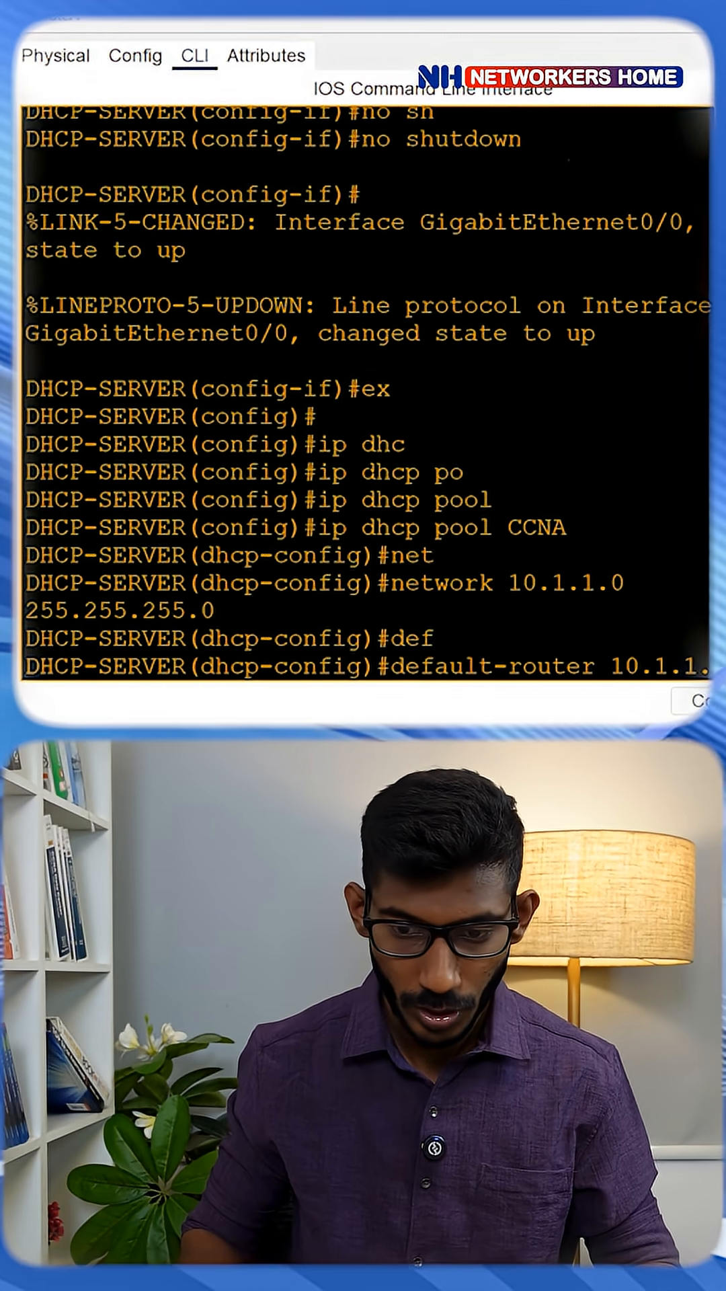
text(dns-server)
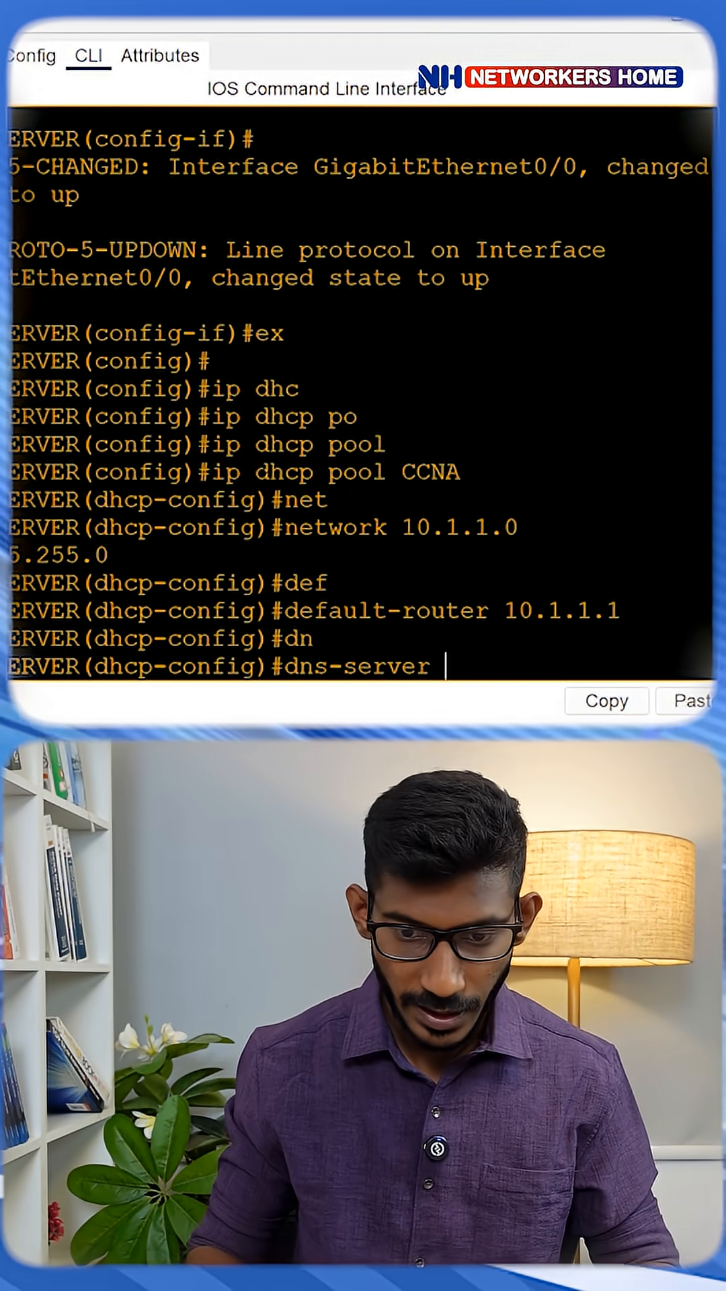
text(8.8.8.8)
text(ex)
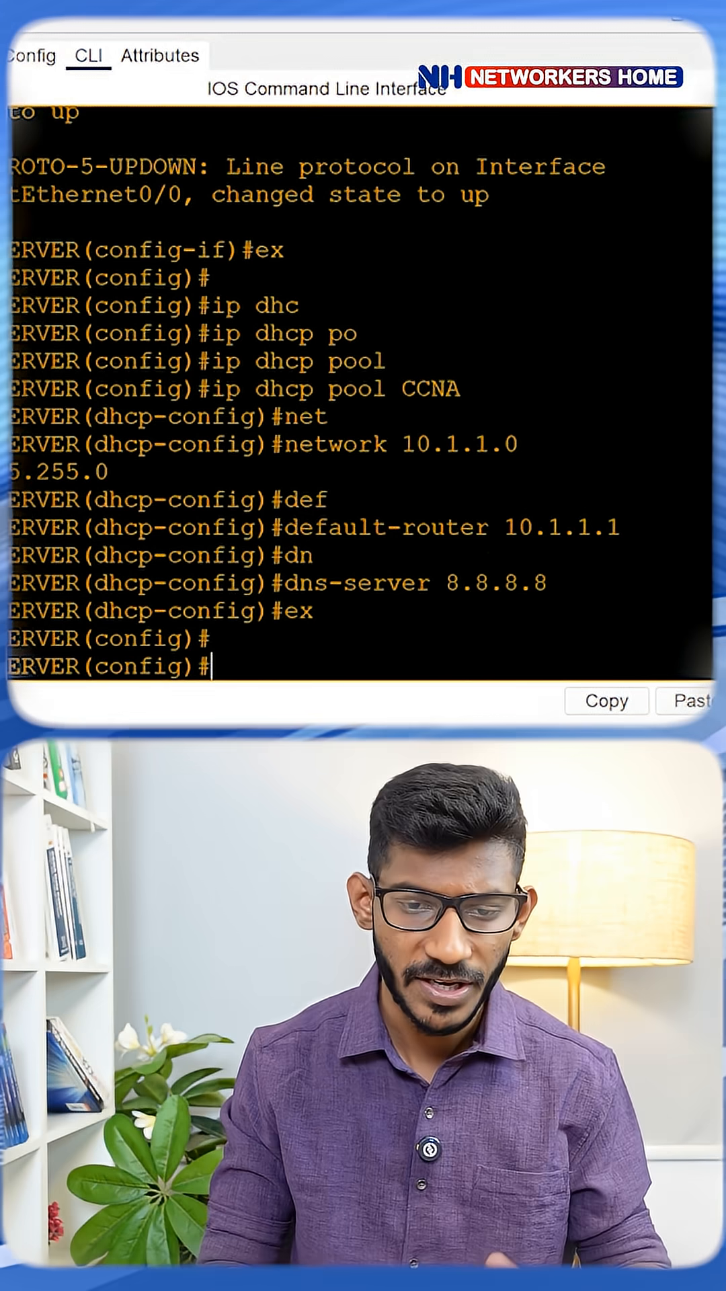
- Exclude 10.1.1.1 through 10.1.1.10 from DHCP and return to the topology
text(ip)
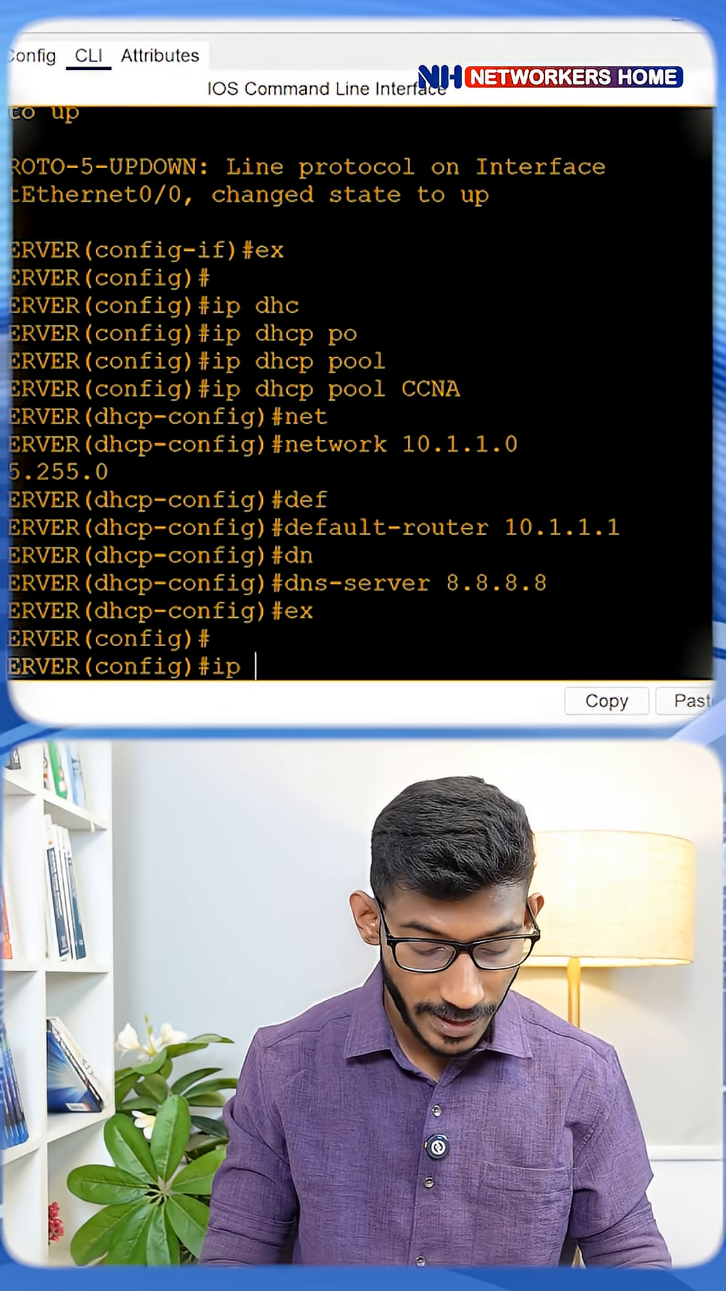
text(dhcp excluded-address)
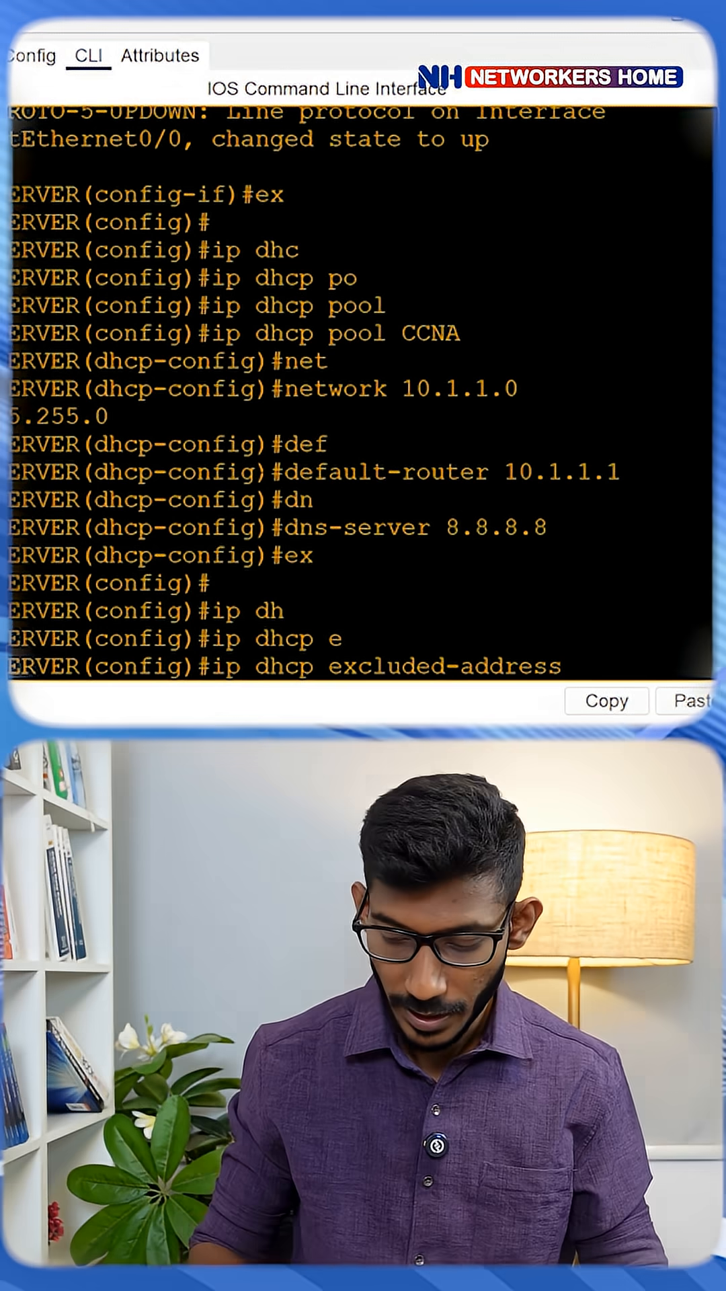
text(10.1.1.1)
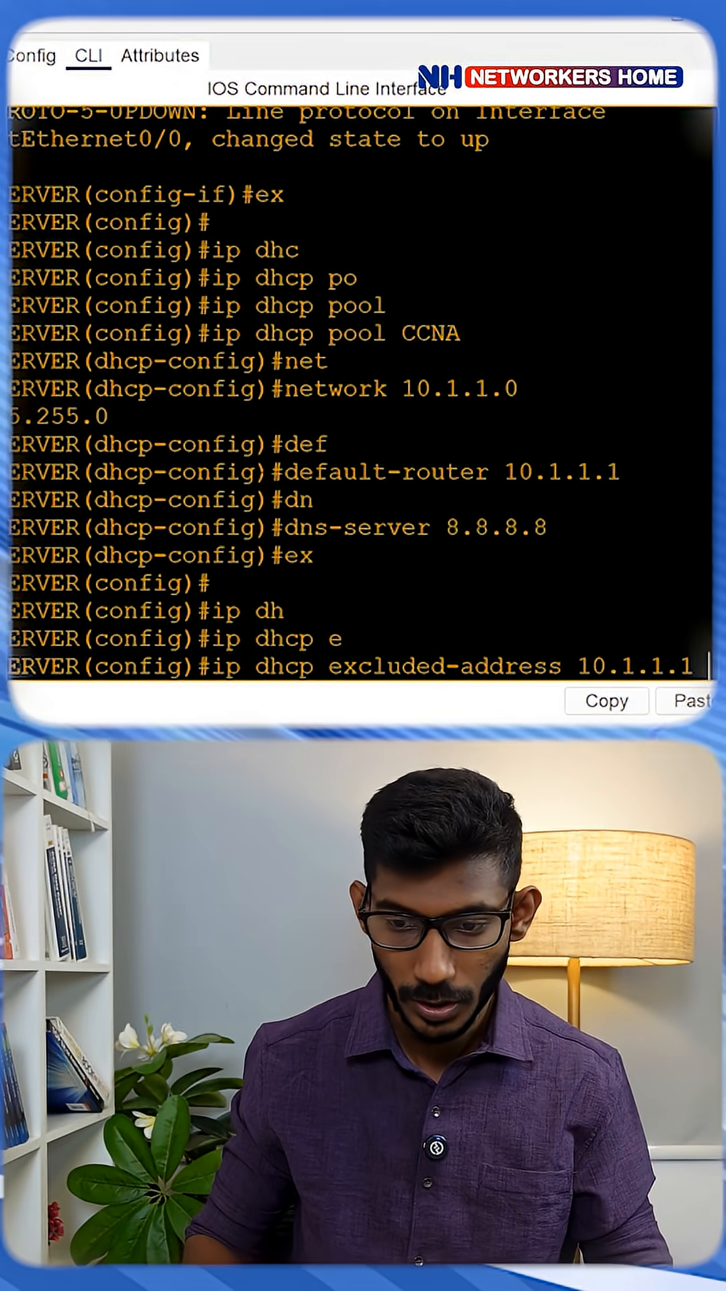
text(.10)
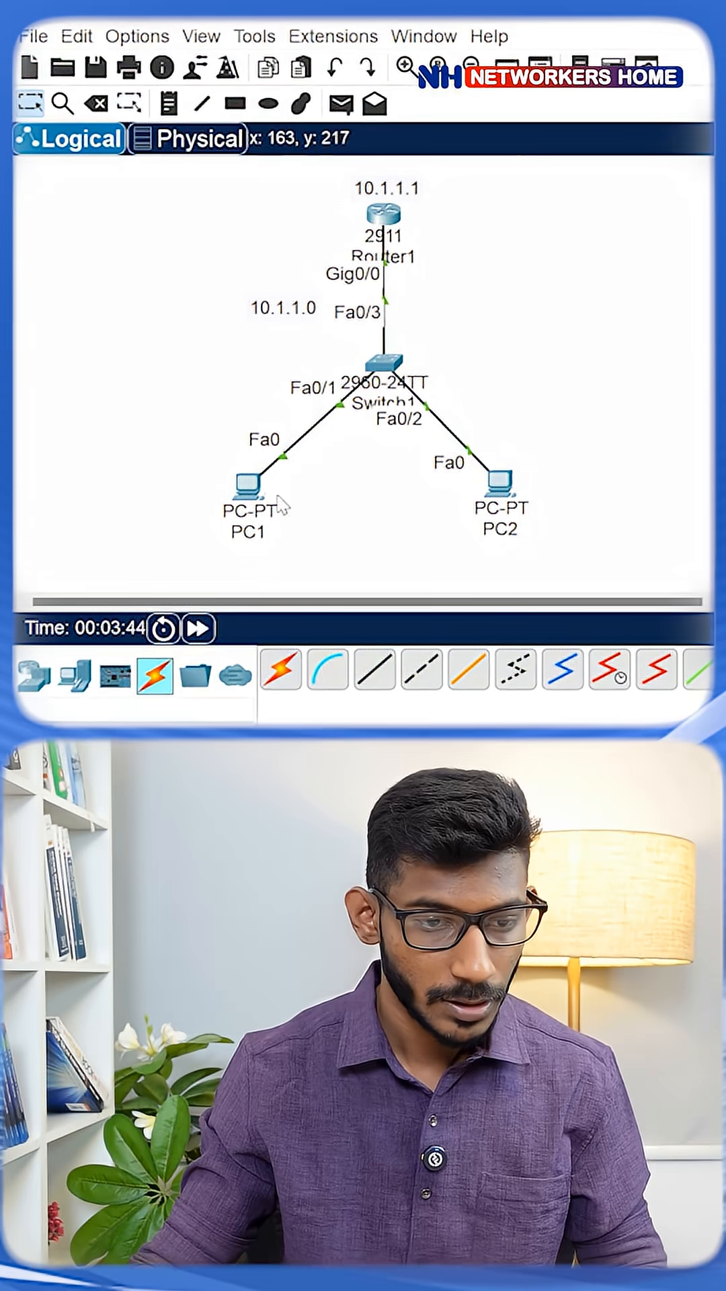
- Set PC1 to DHCP, receiving 10.1.1.11, then start PC2's IP configuration on DHCP
double_click(245, 482)
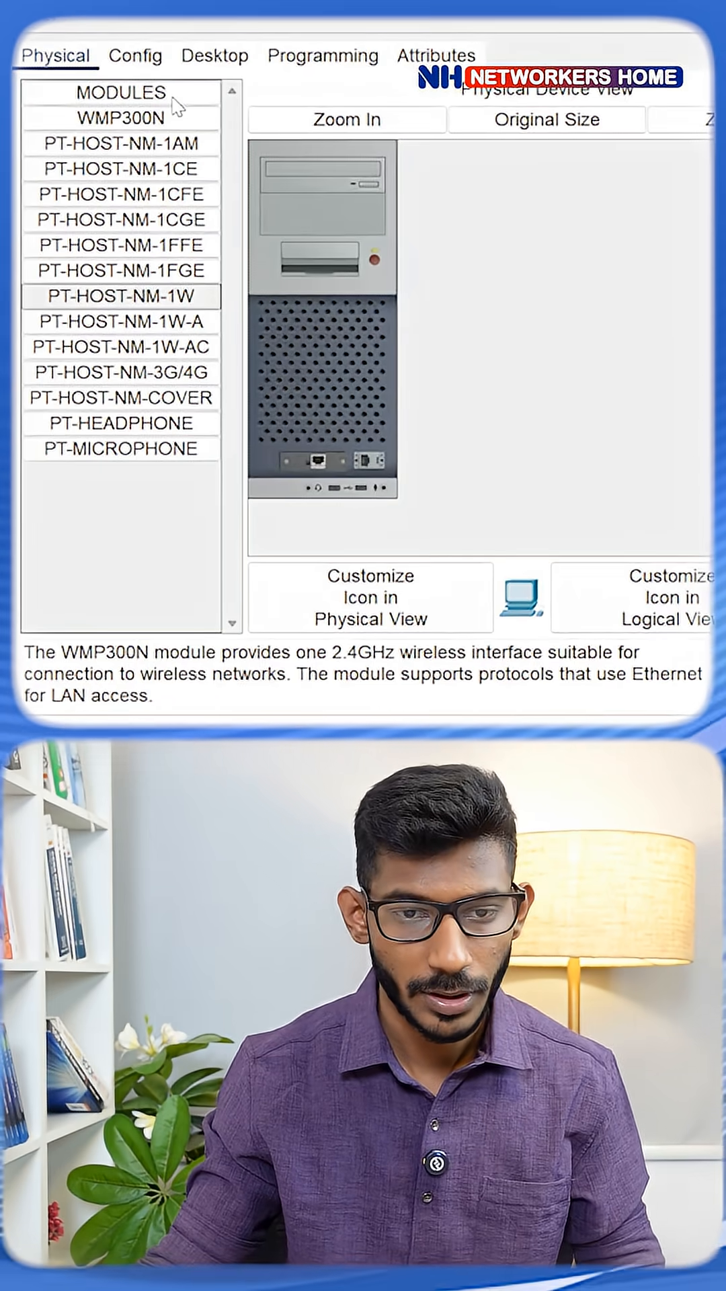
click(215, 56)
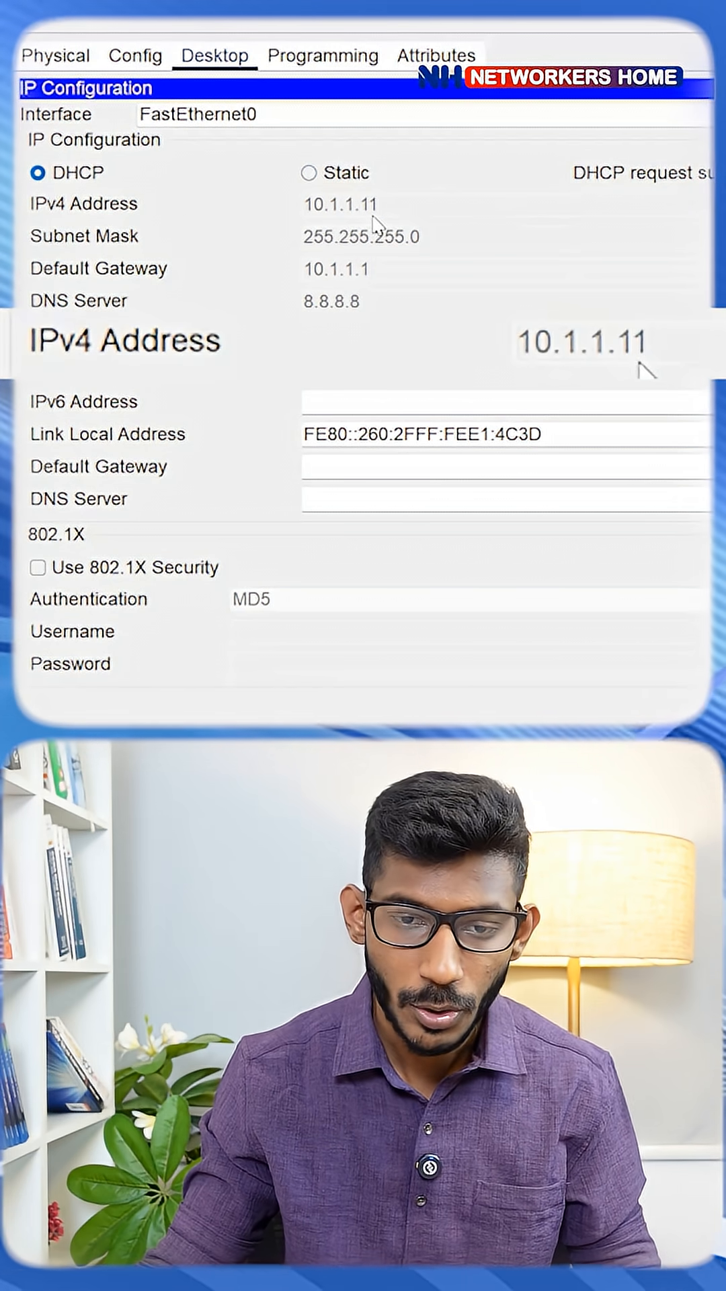
click(309, 369)
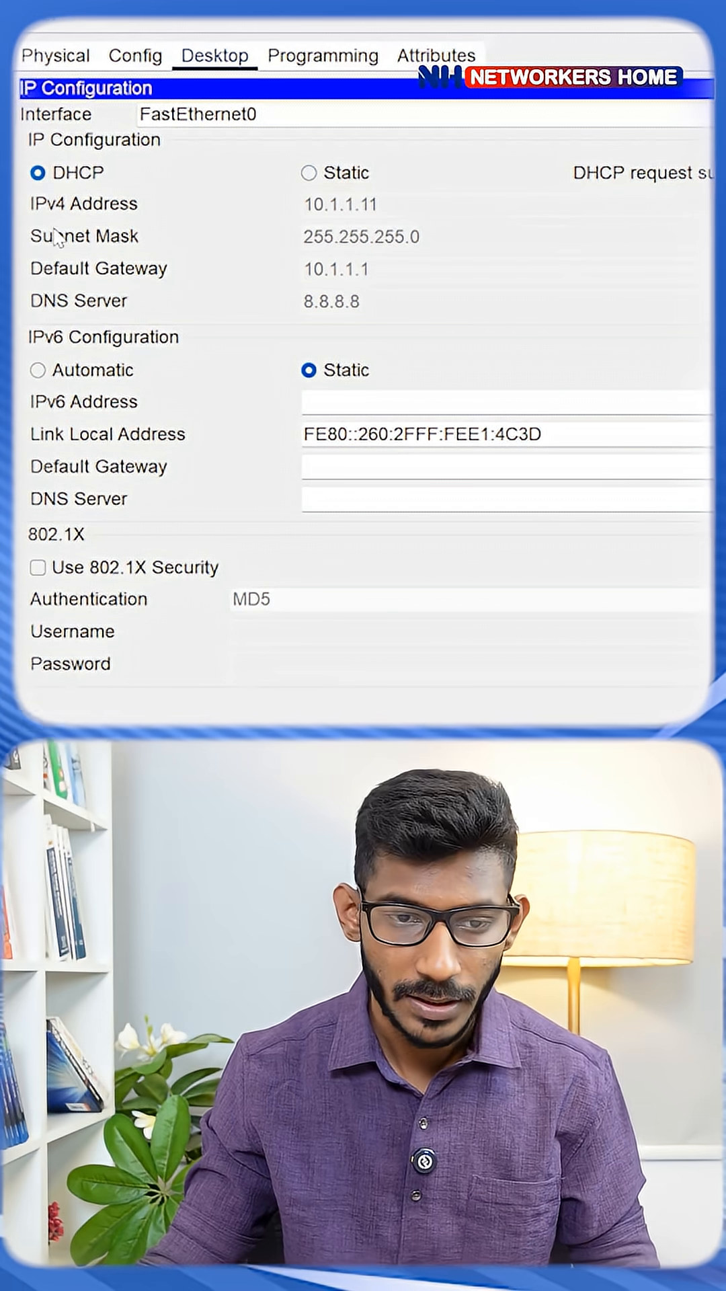
mouse_move(272, 299)
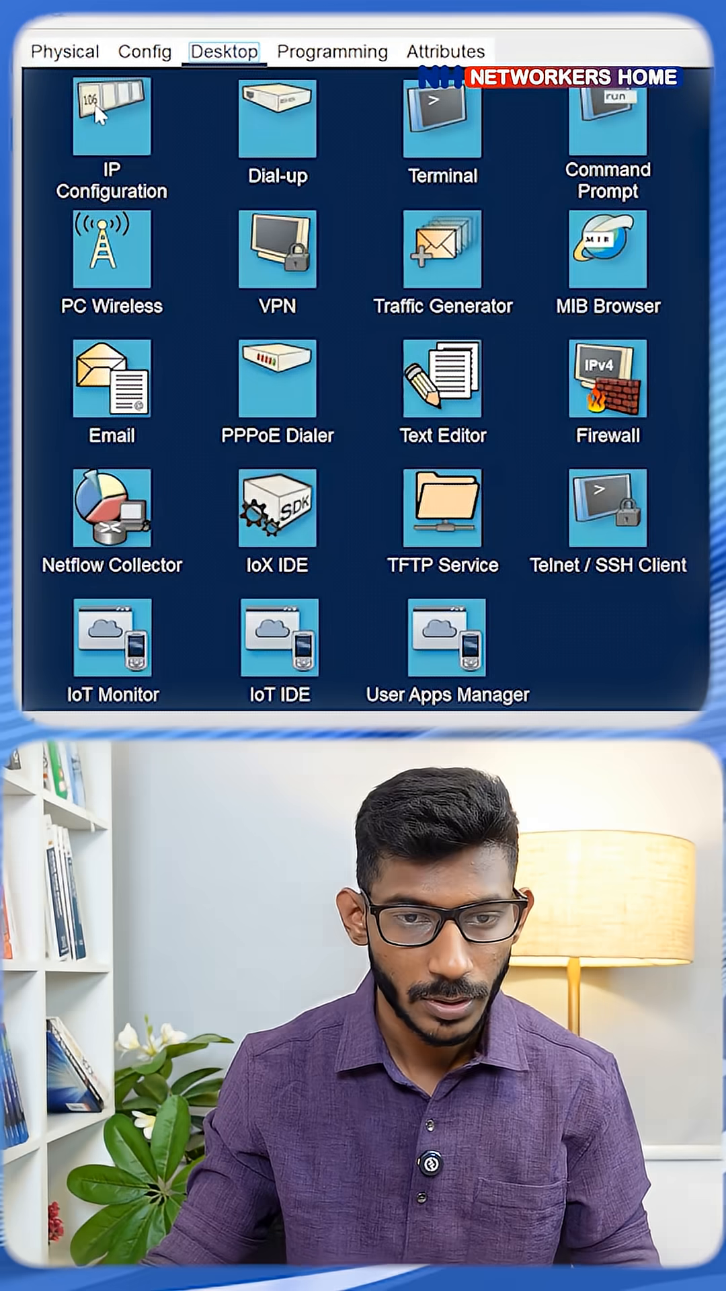
click(112, 116)
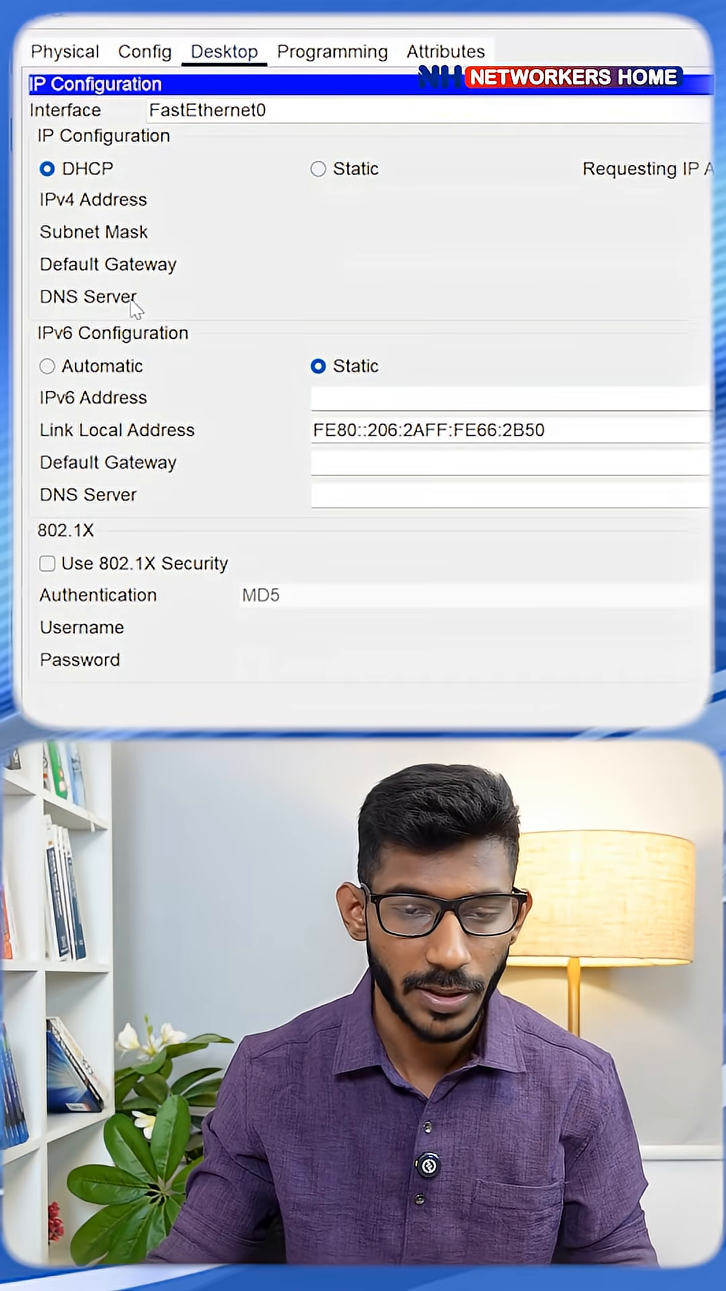